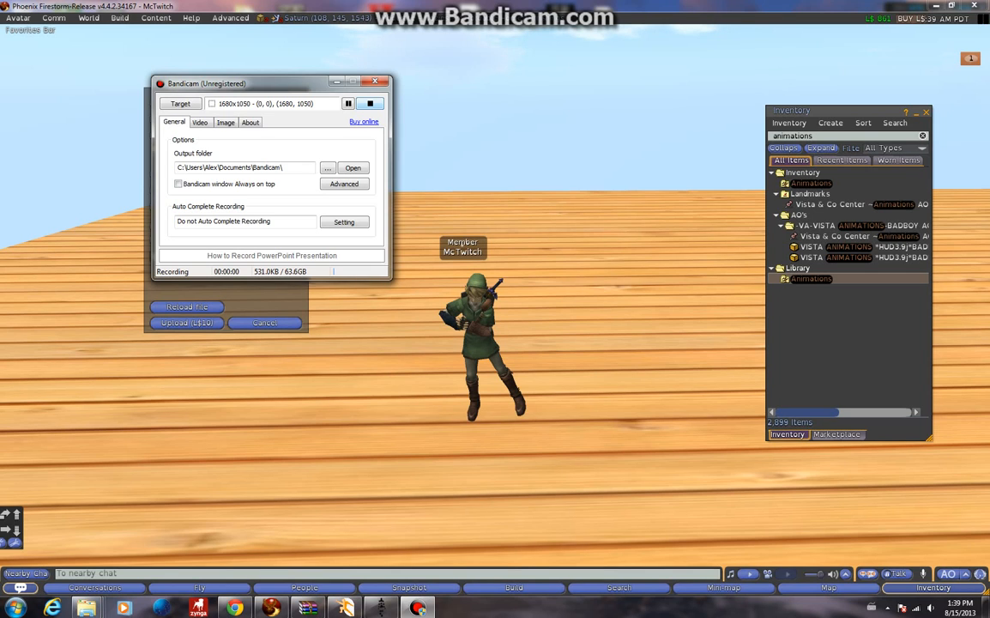
- Close Bandicam and reveal the Build menu's upload options in Firestorm
click(374, 81)
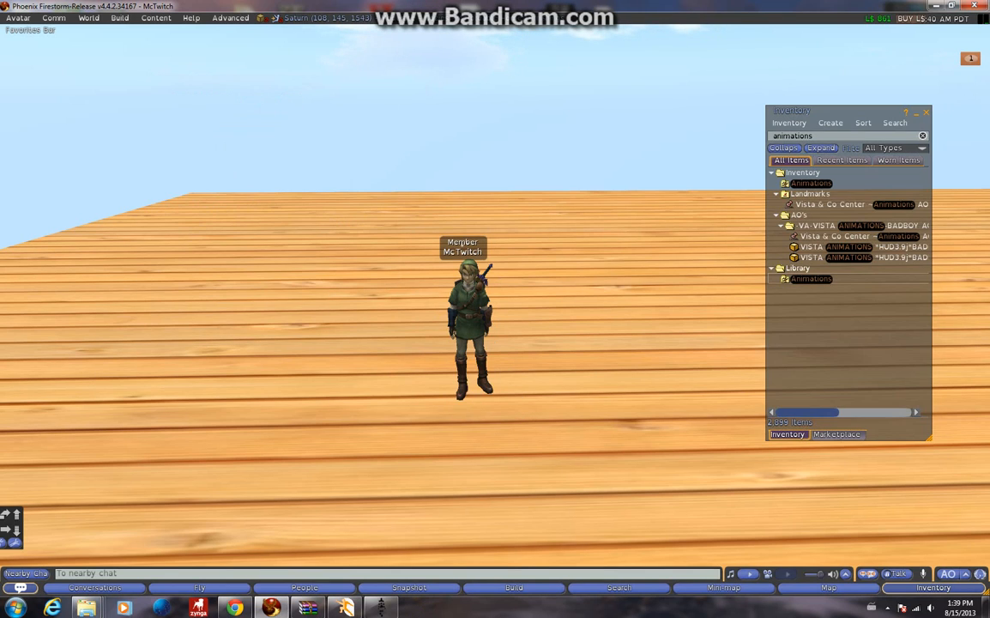
click(120, 17)
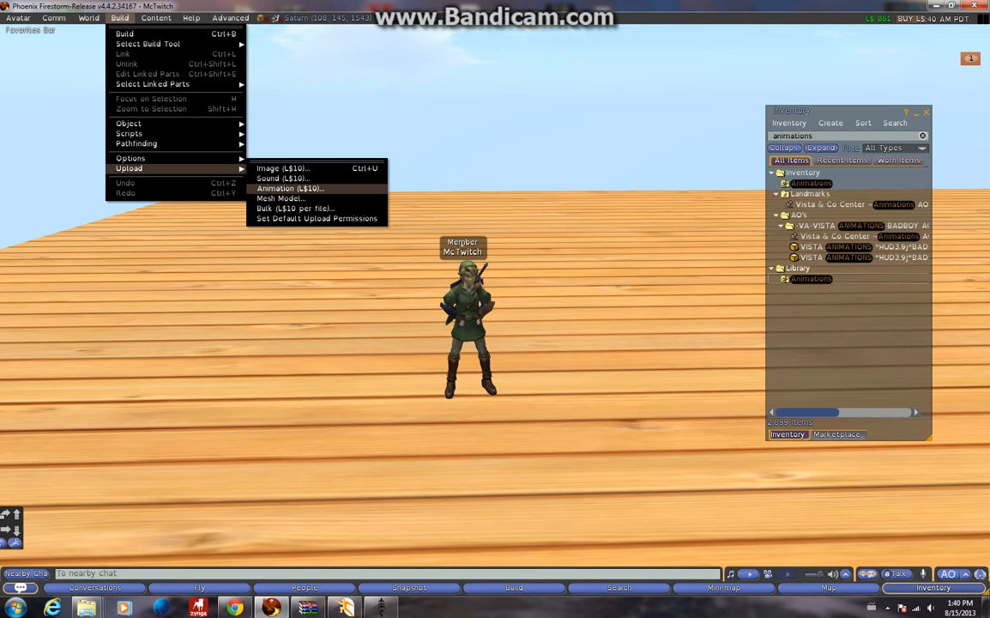
- Load 'fighting animation thing' from Documents into the animation upload preview
click(288, 187)
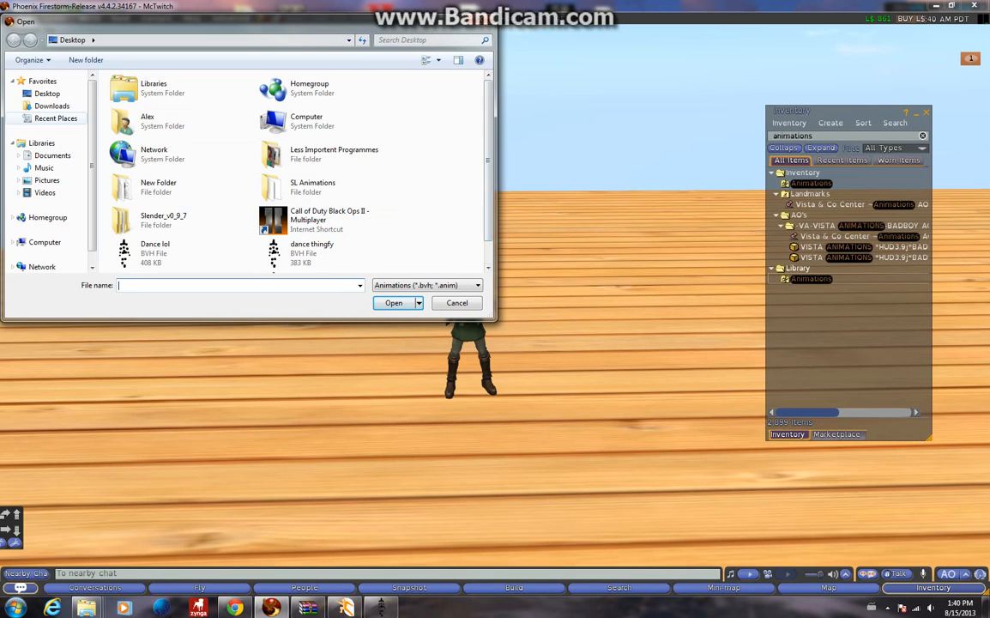
click(52, 155)
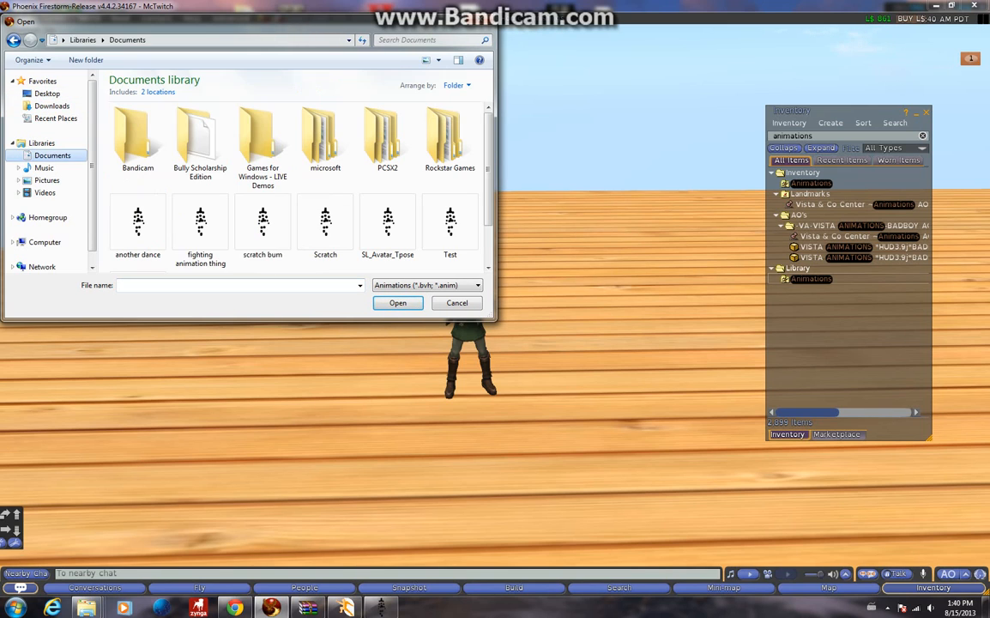
click(398, 302)
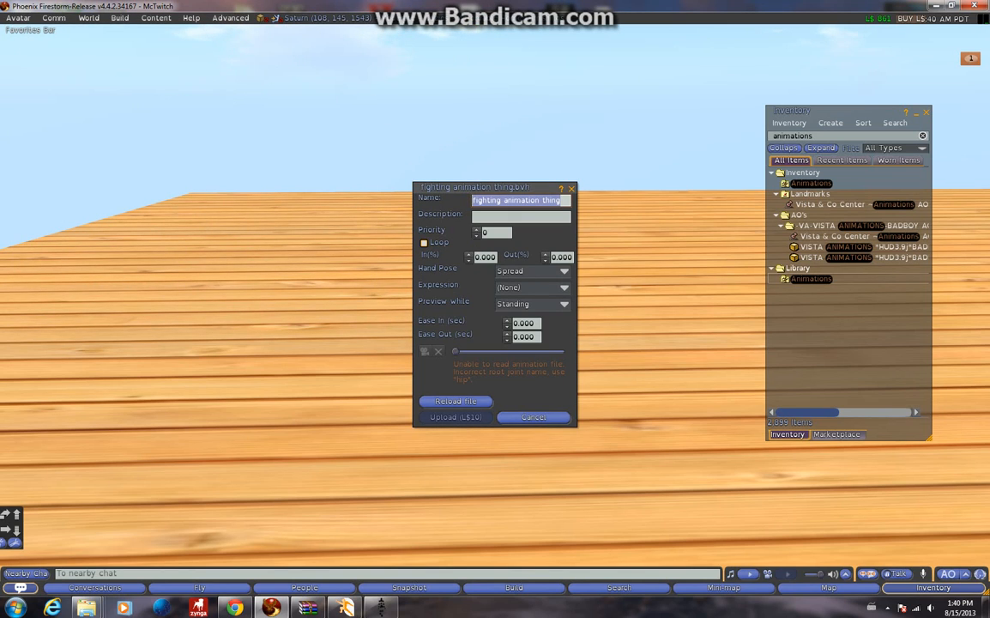
click(532, 417)
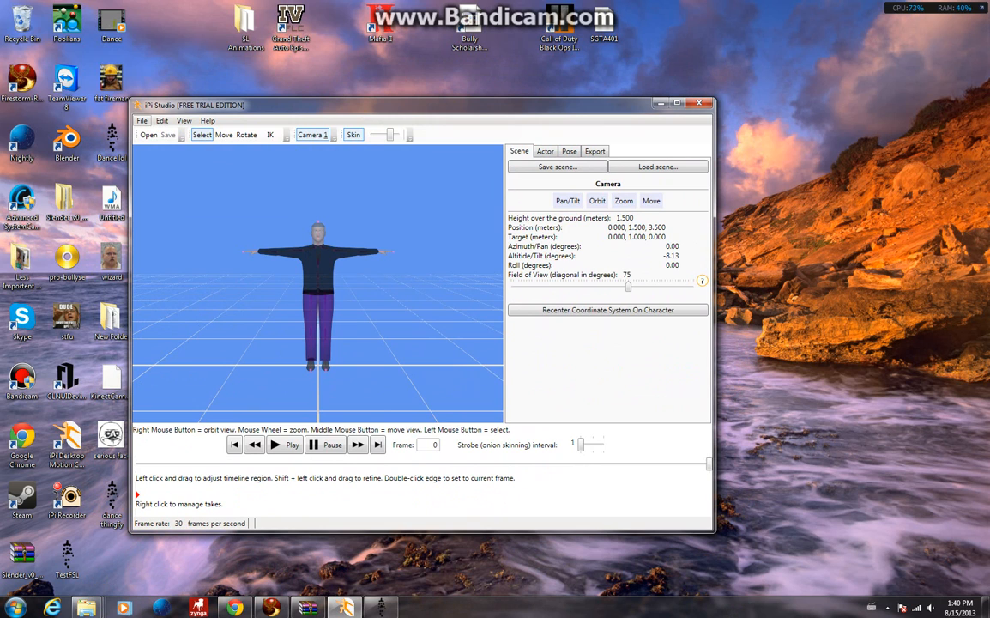
- Browse iPi Studio's Open dialog, cancel it, and bring up the File menu to exit
click(161, 120)
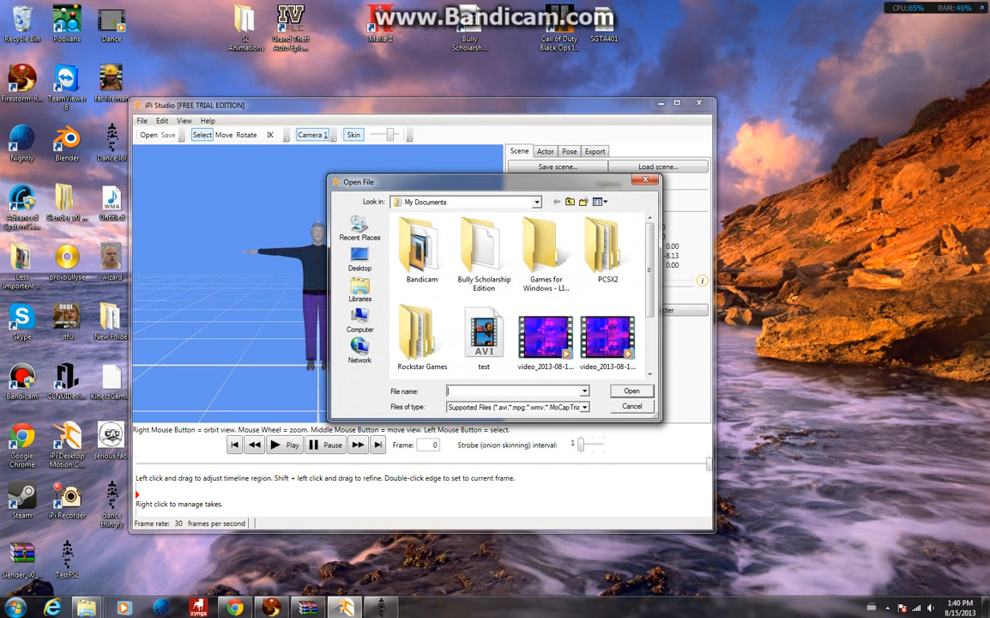
scroll(down, 3)
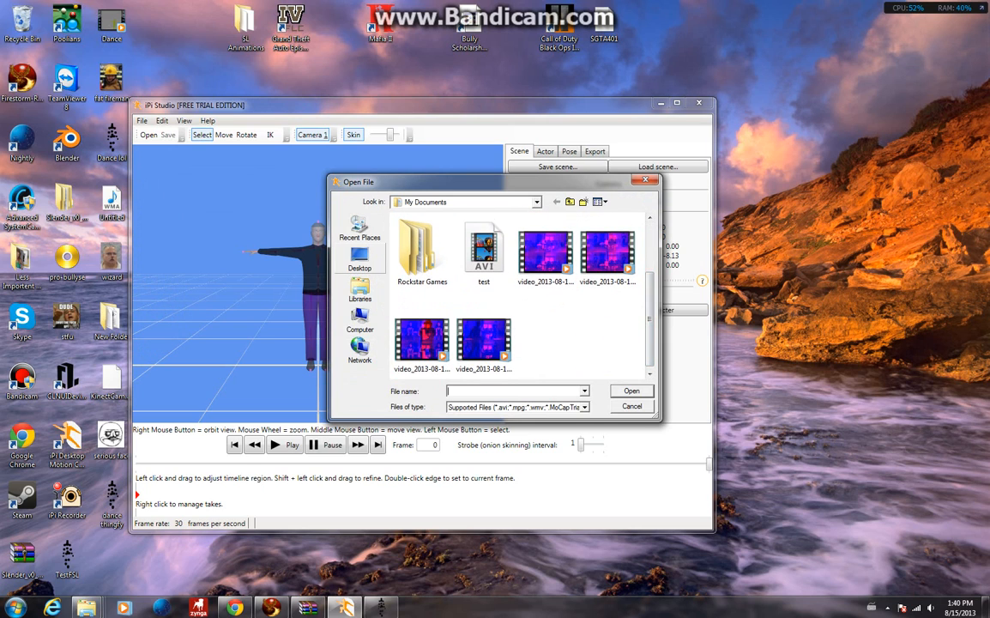
click(632, 405)
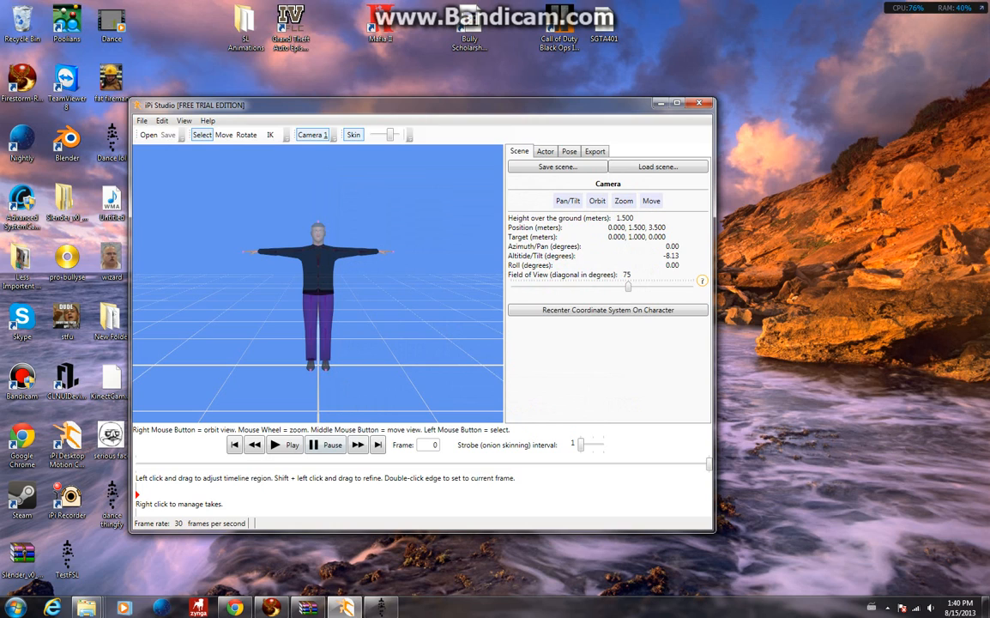
click(141, 121)
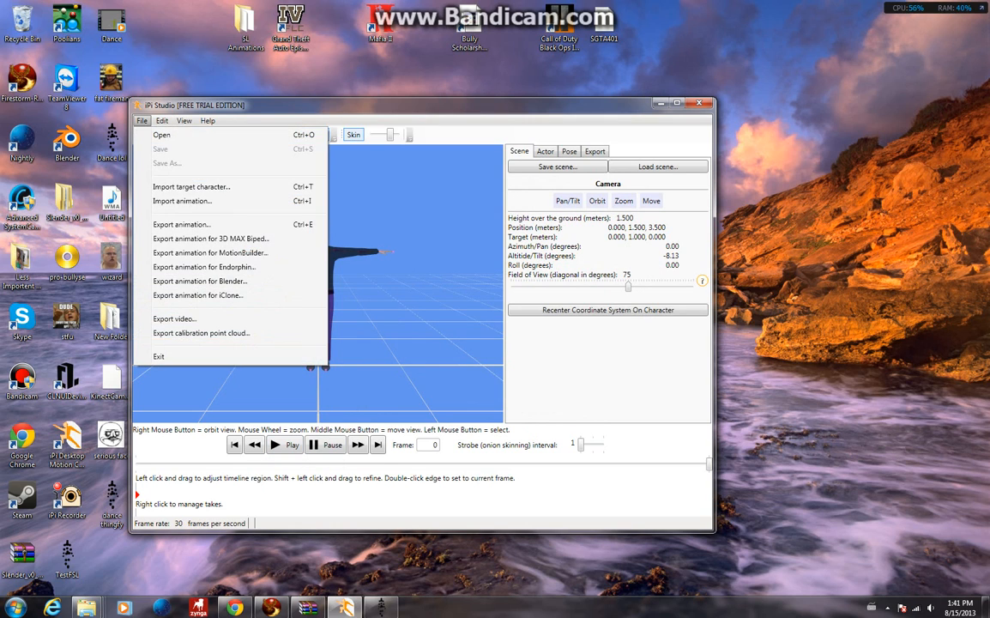
mouse_move(211, 252)
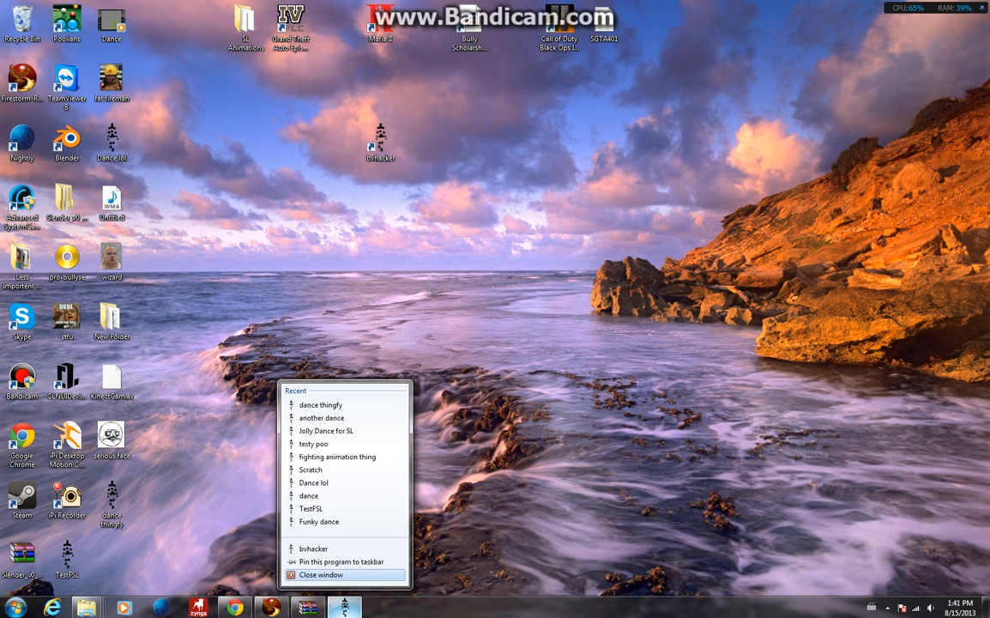
- Launch bvhacker and load 'another dance' BVH from Documents
click(312, 549)
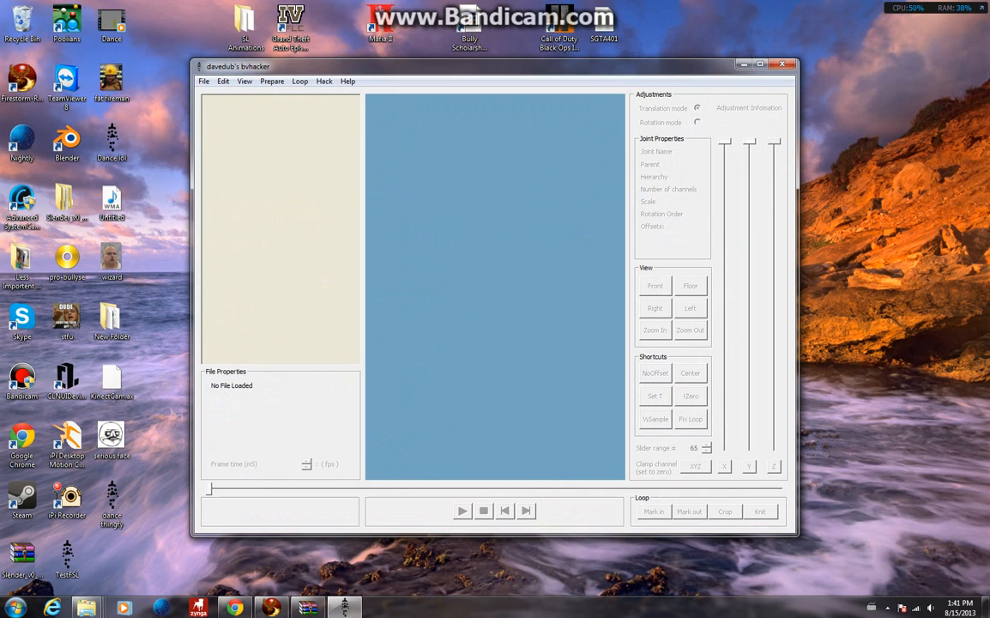
click(203, 81)
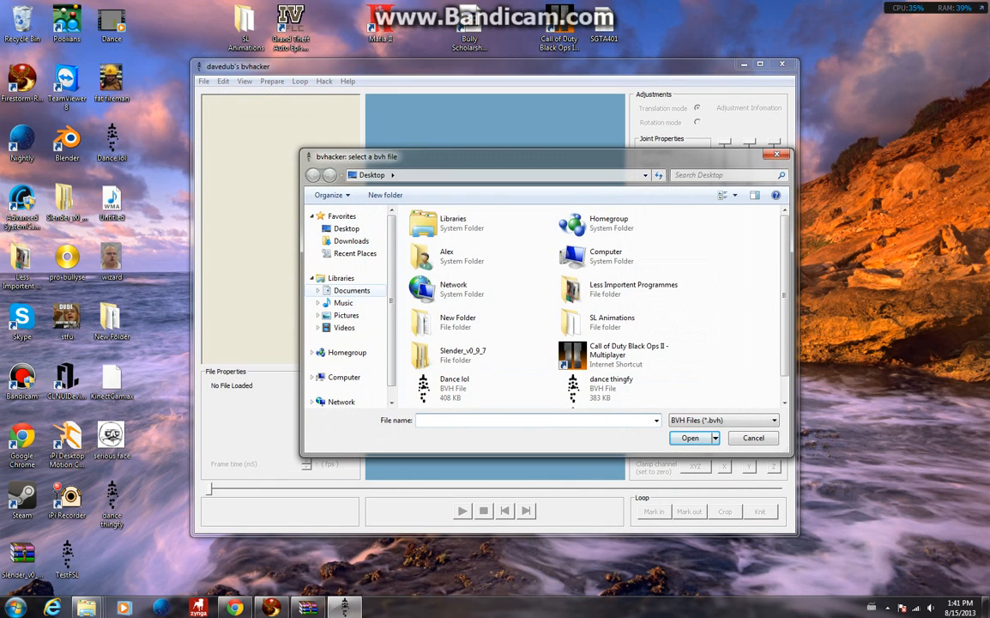
click(350, 241)
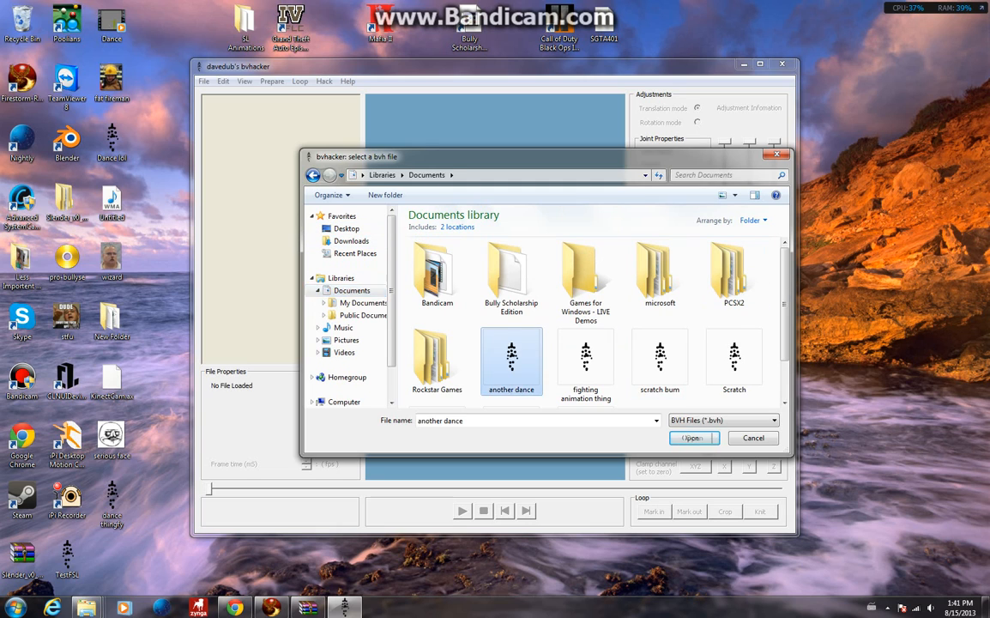
click(693, 437)
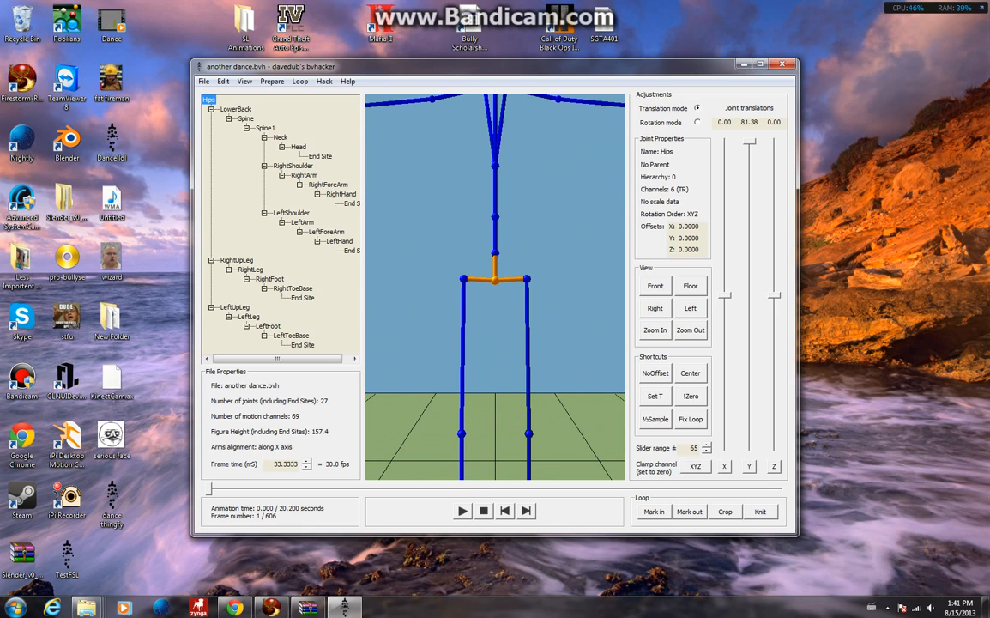
- Preview the dance, then merge LowerBack into Hips so the Spine hangs from Hips
click(690, 329)
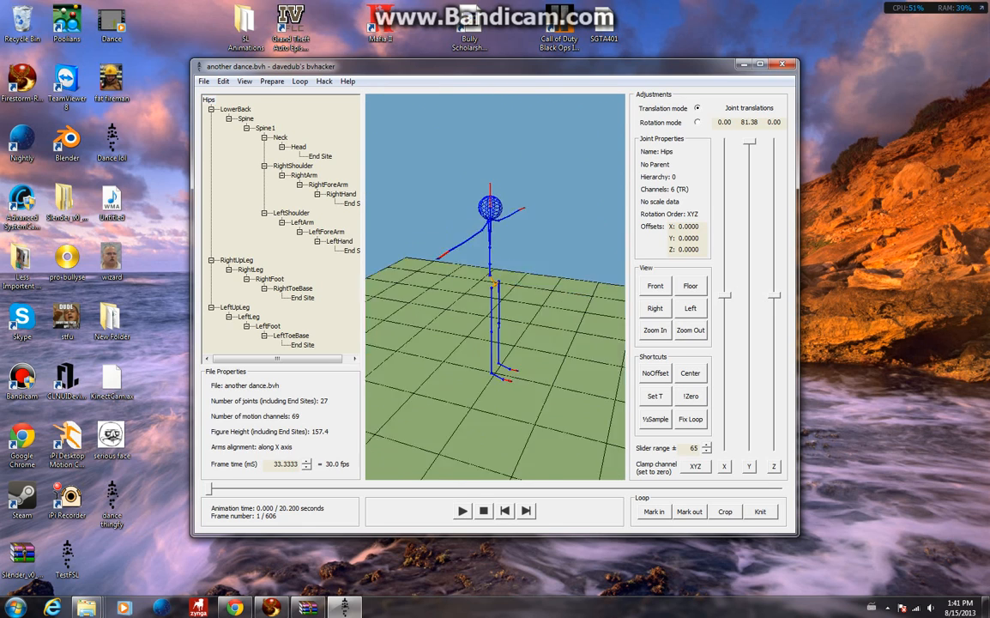
click(461, 511)
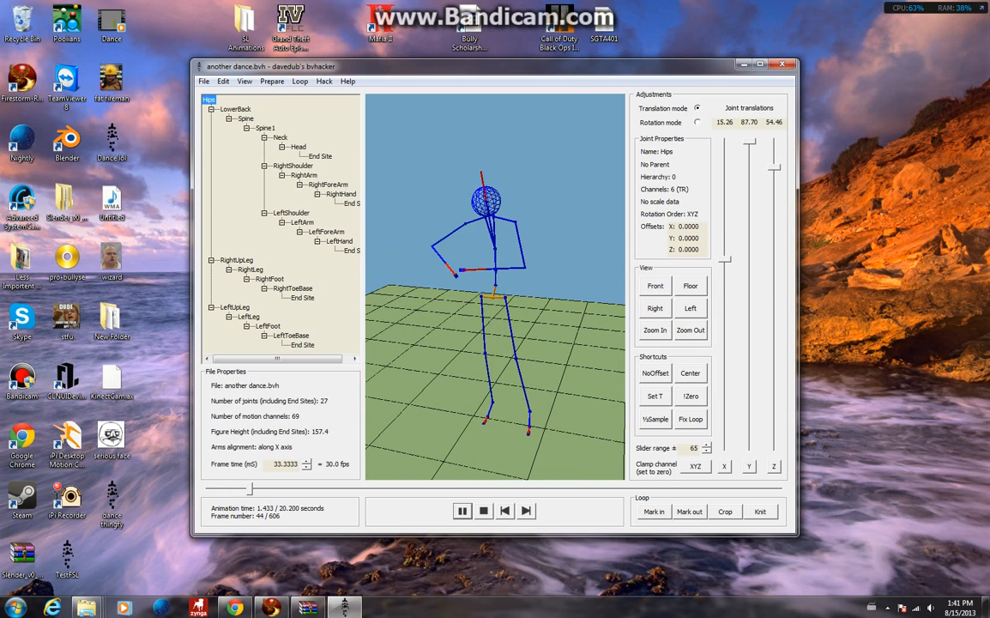
click(461, 511)
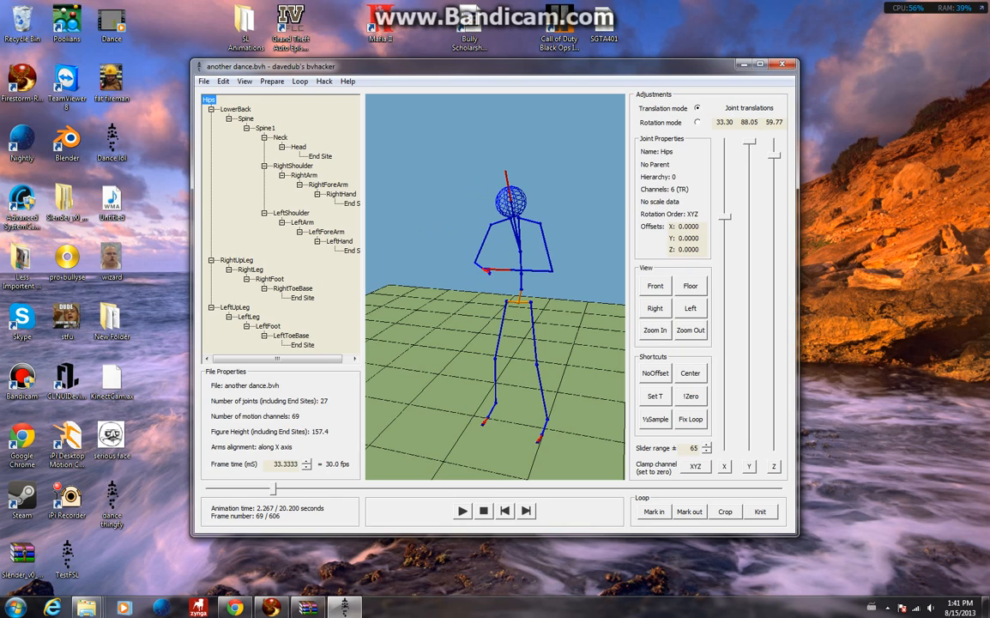
right_click(237, 109)
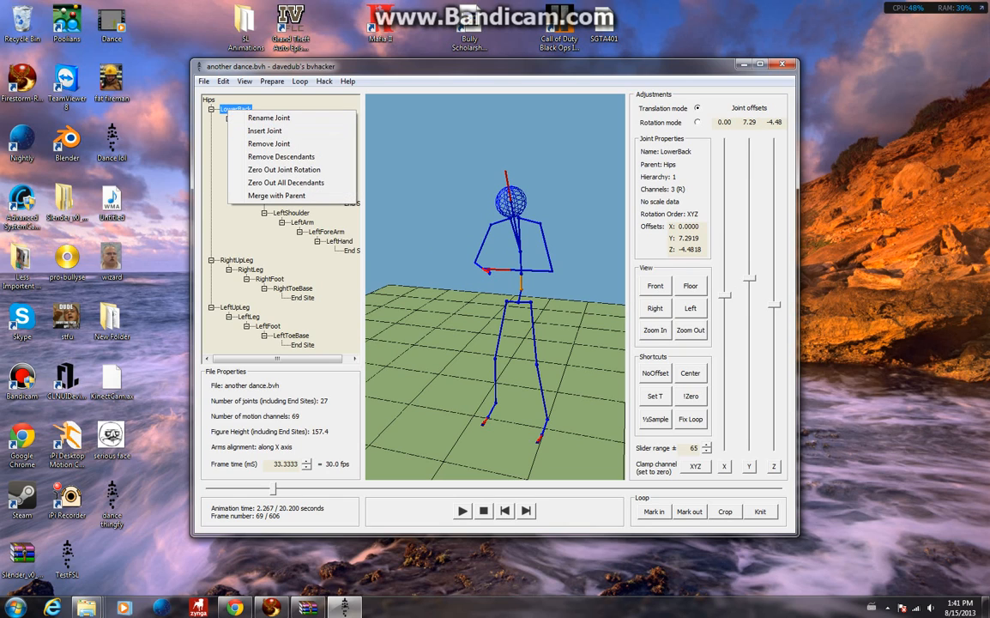
click(277, 196)
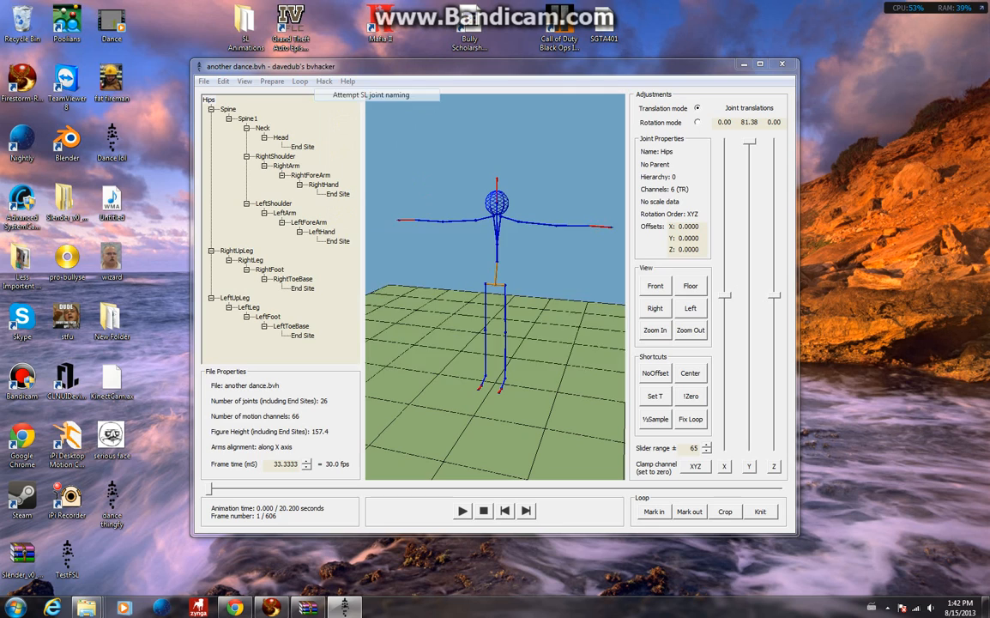
- Apply the 'Attempt SL joint naming' hack and accept its report
click(371, 95)
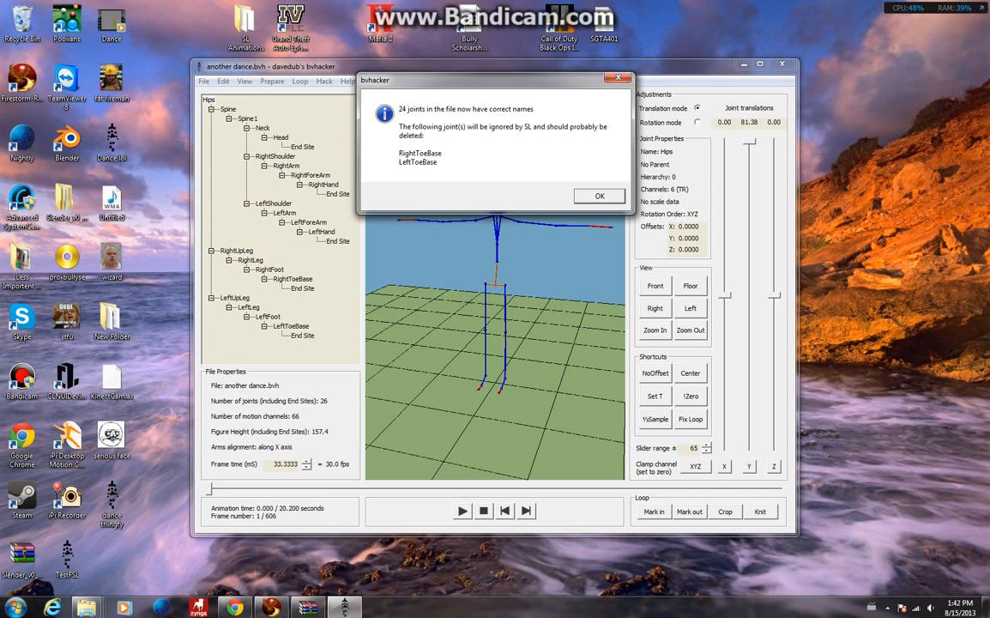
click(599, 196)
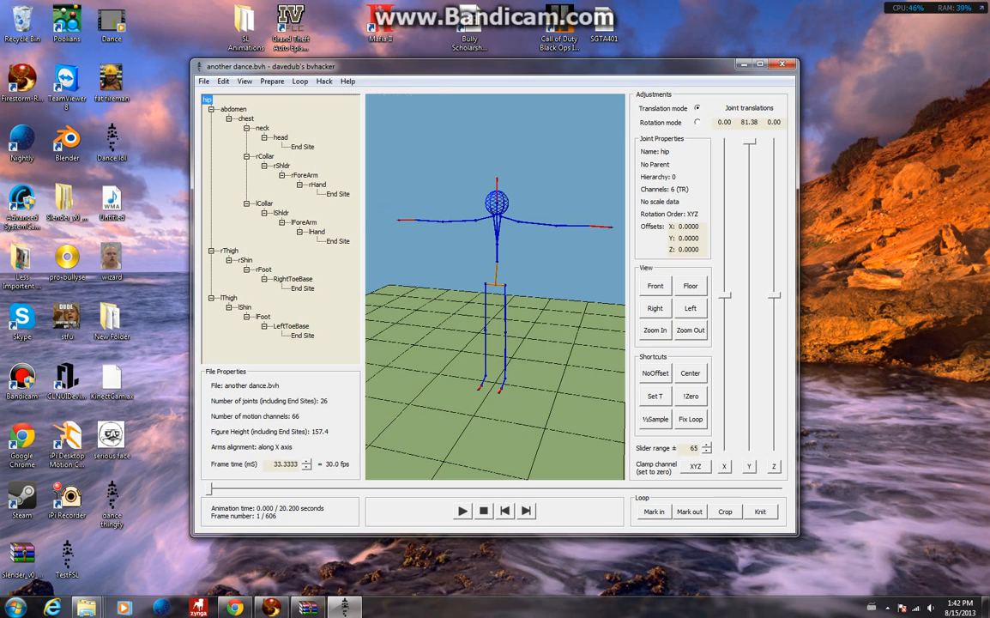
click(325, 81)
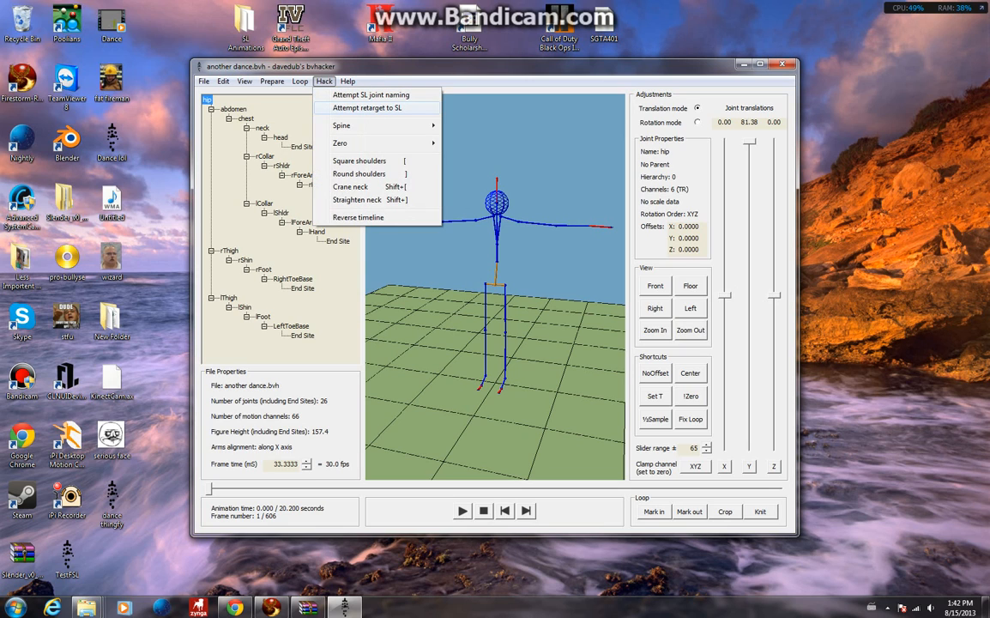
- Apply 'Attempt retarget to SL', accept the report, and play the retargeted dance
click(367, 107)
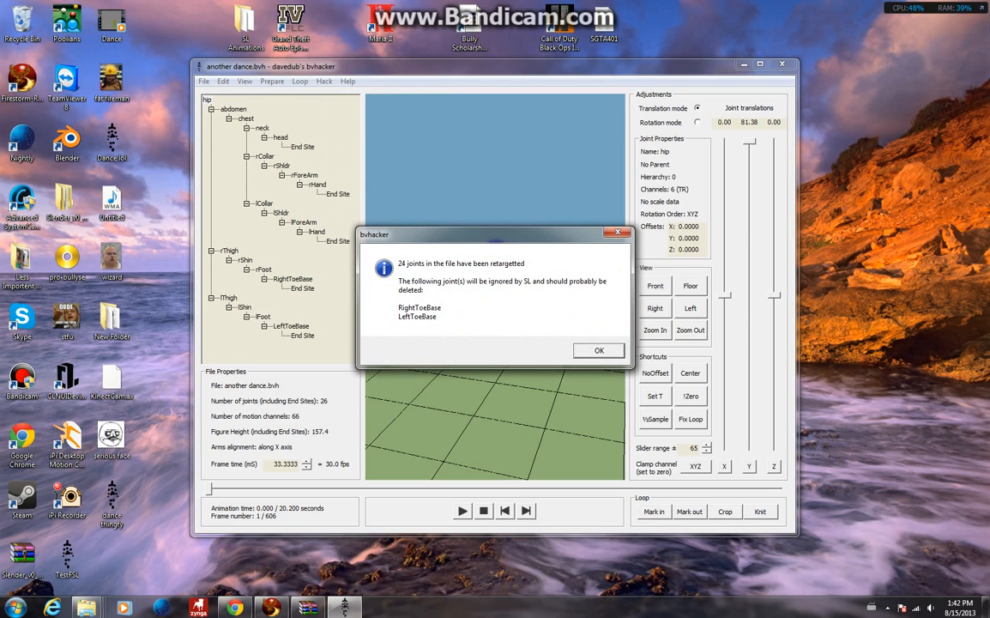
click(599, 350)
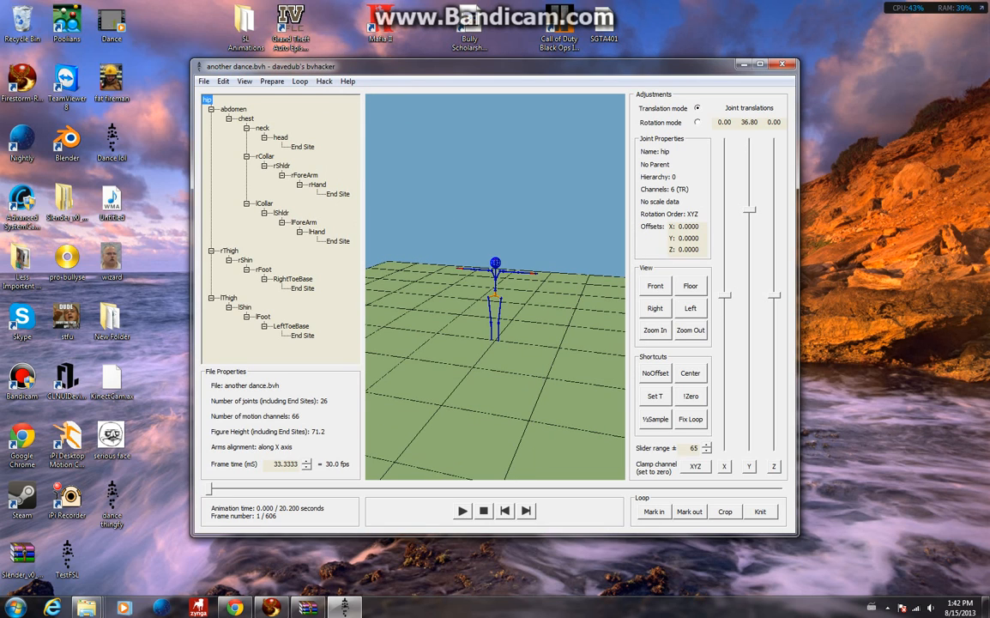
click(461, 512)
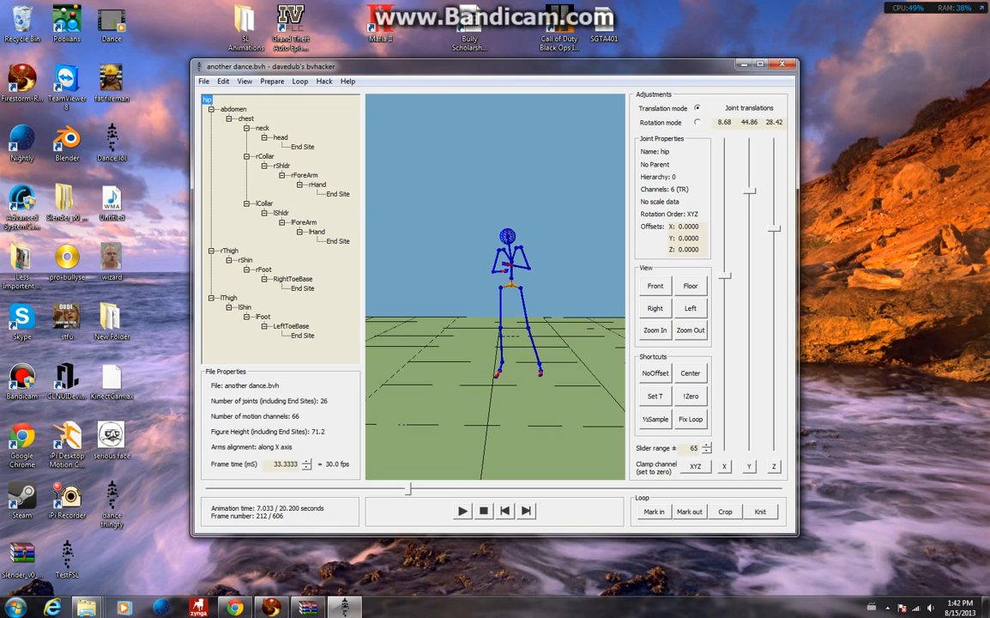
- Stop the retargeted dance preview before saving the BVH
click(463, 511)
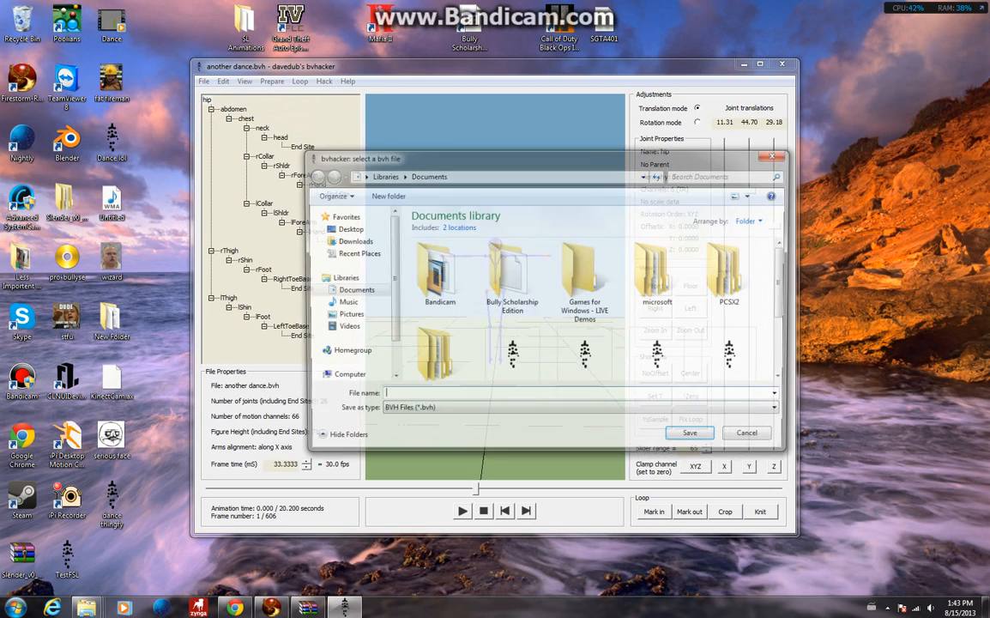
- Save the animation as 'dance thingfy.bvh' on the Desktop, replacing the existing file
click(346, 228)
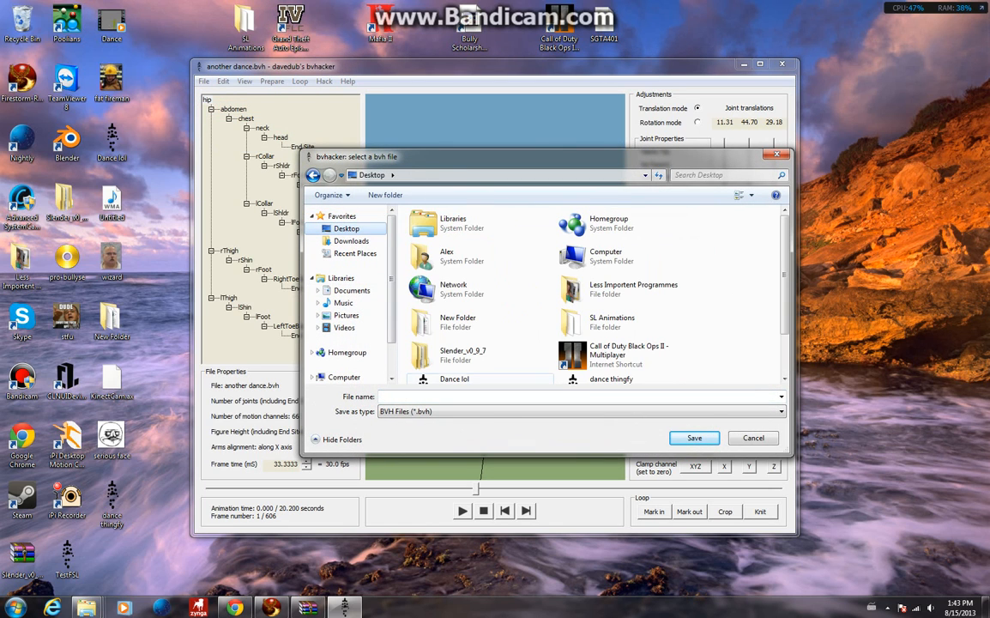
text(dance thingfy.bvh)
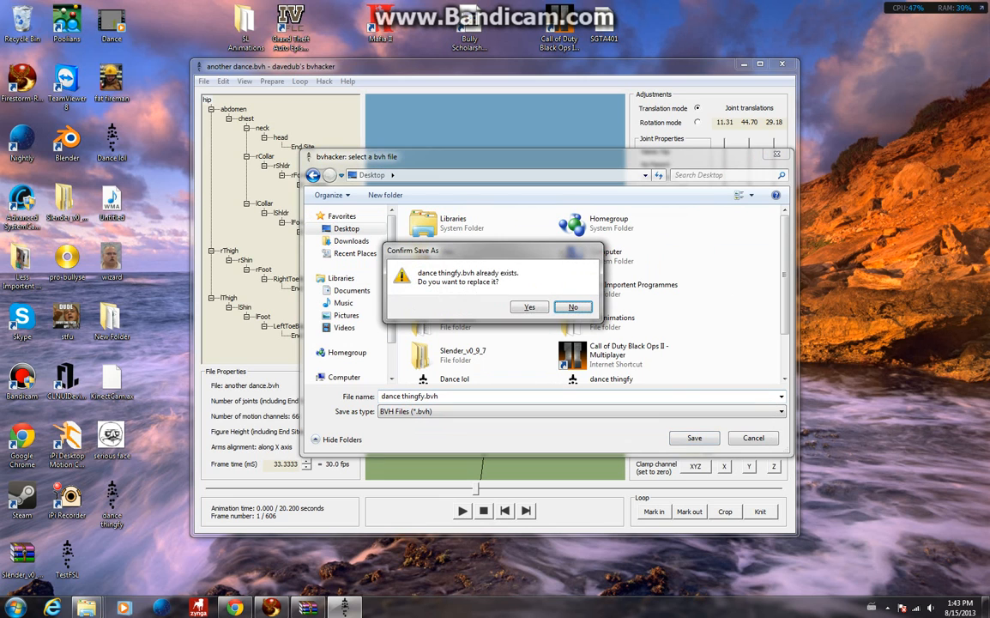
click(529, 306)
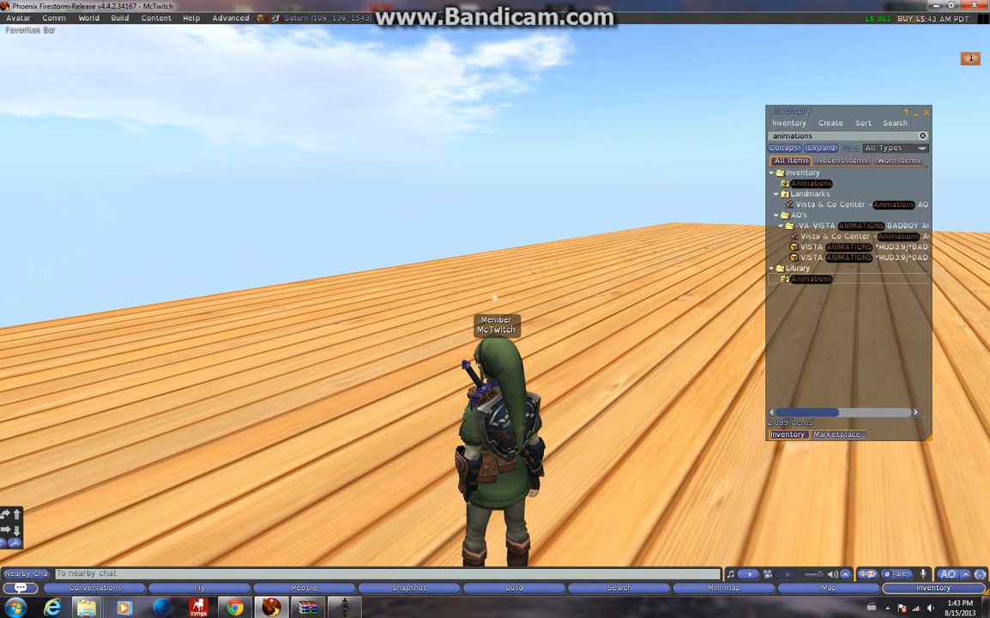
- Load 'dance thingfy.bvh' into the animation upload preview with Loop enabled
click(120, 17)
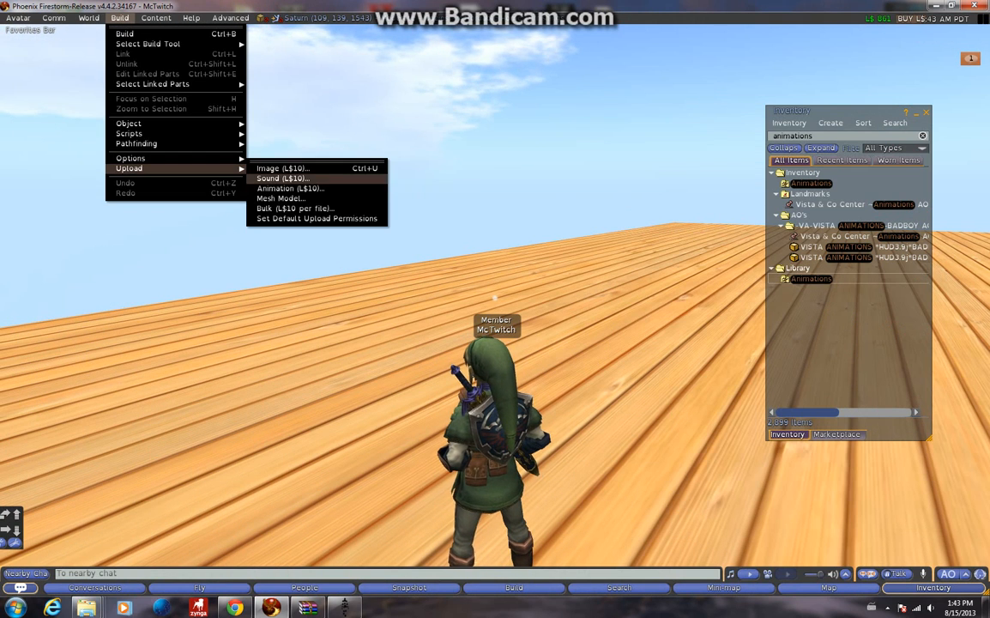
click(290, 187)
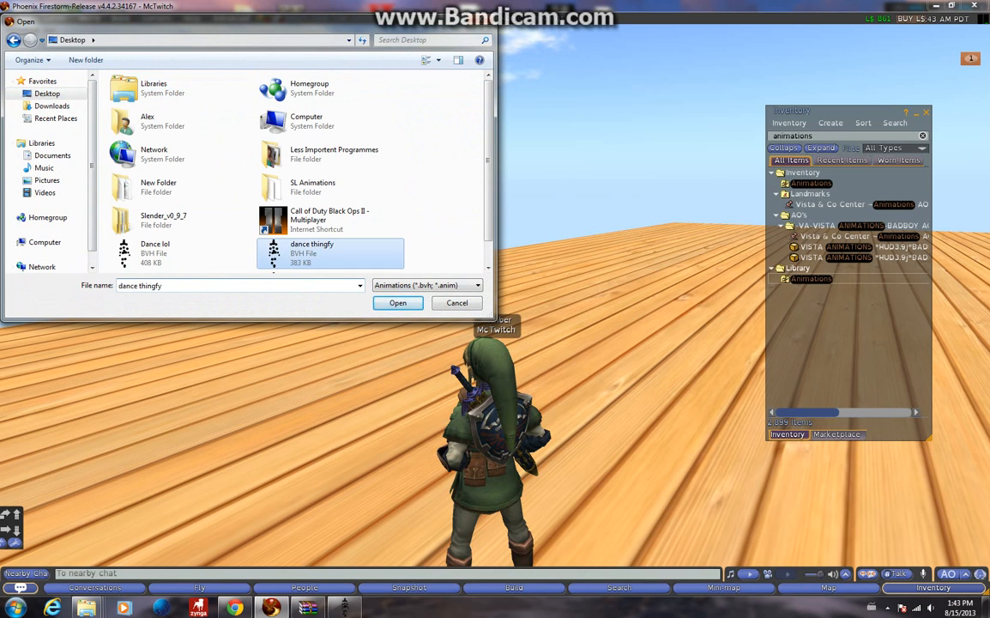
click(398, 302)
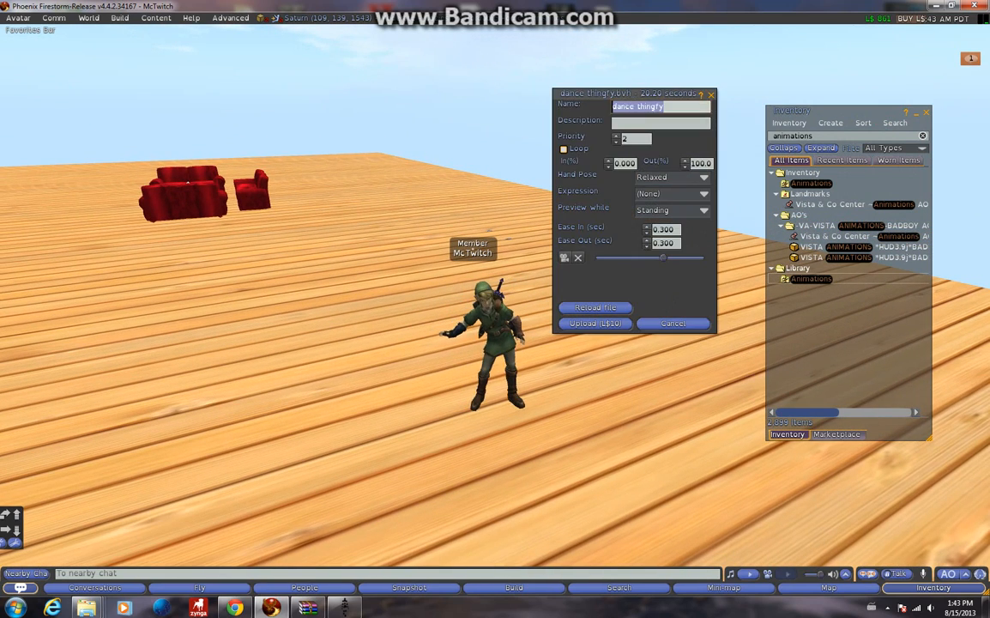
click(564, 148)
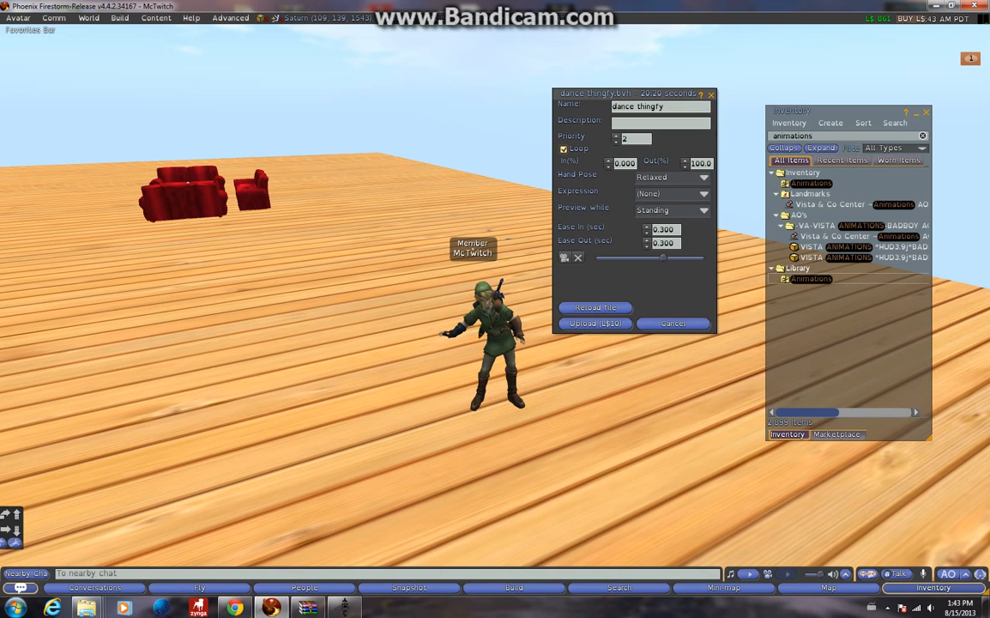